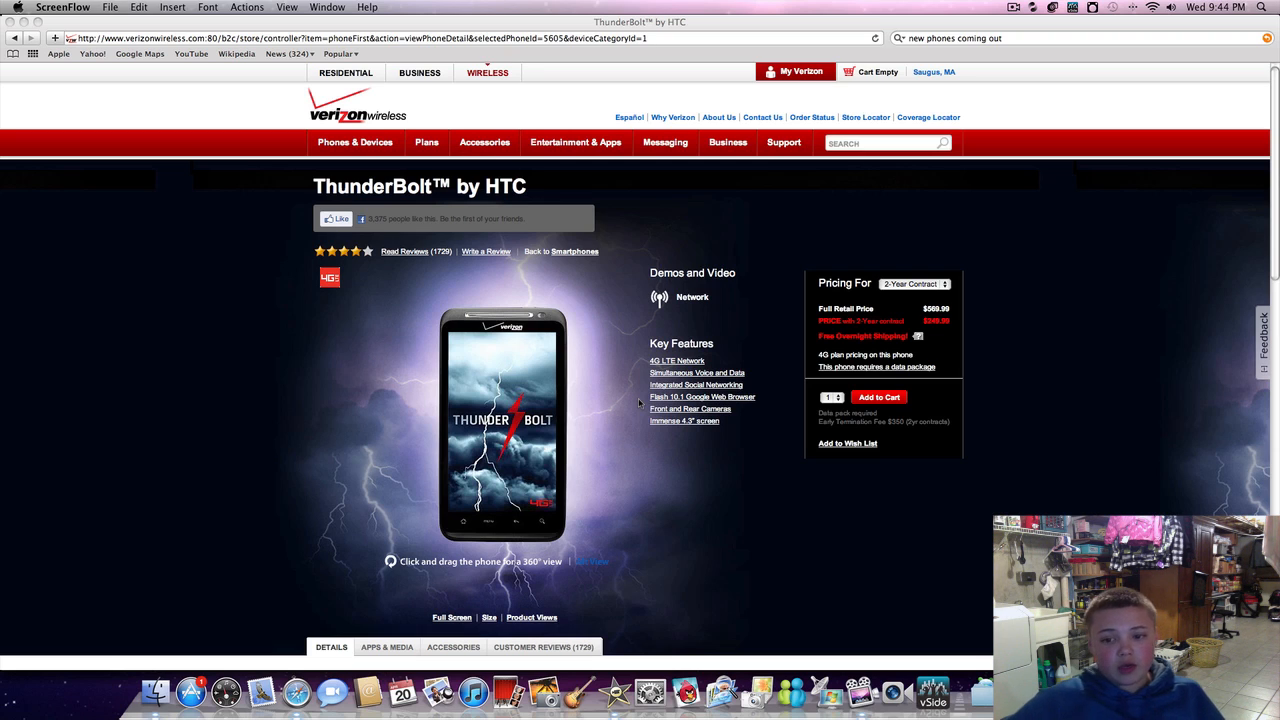
mouse_move(124, 346)
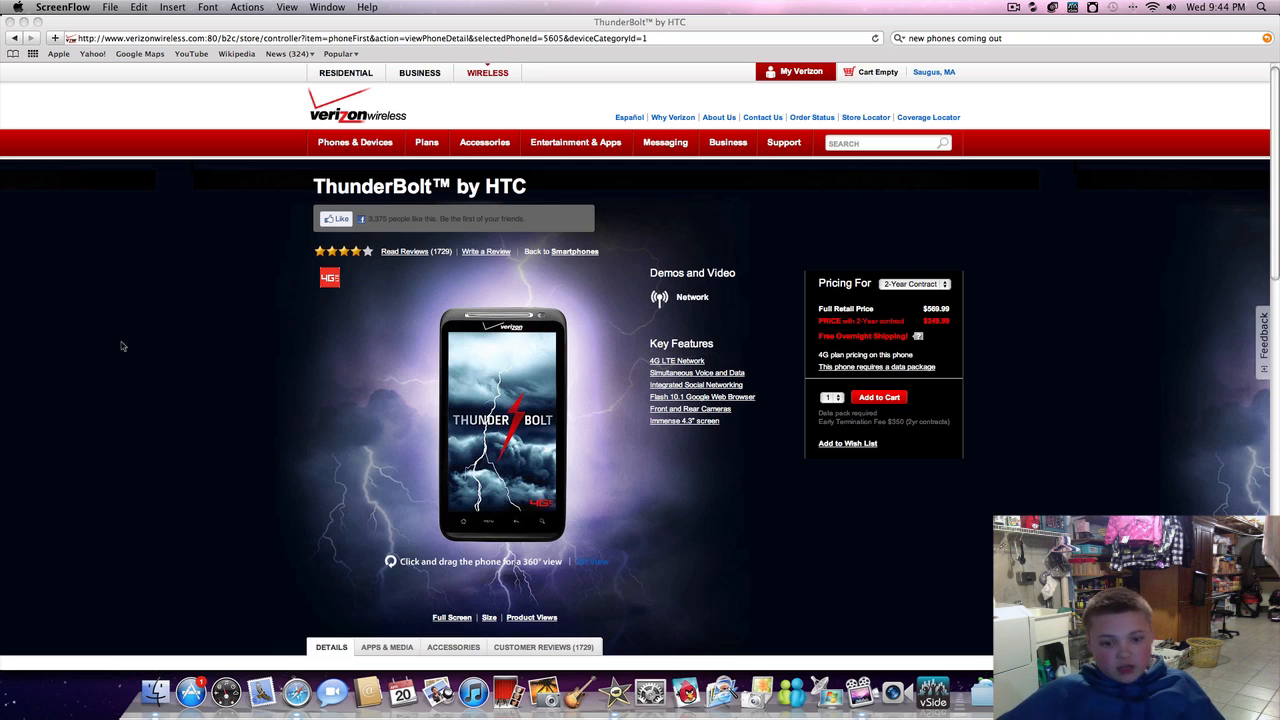
Scroll down through the ThunderBolt's Details and Specifications, then back up to the phone image
scroll(down, 3)
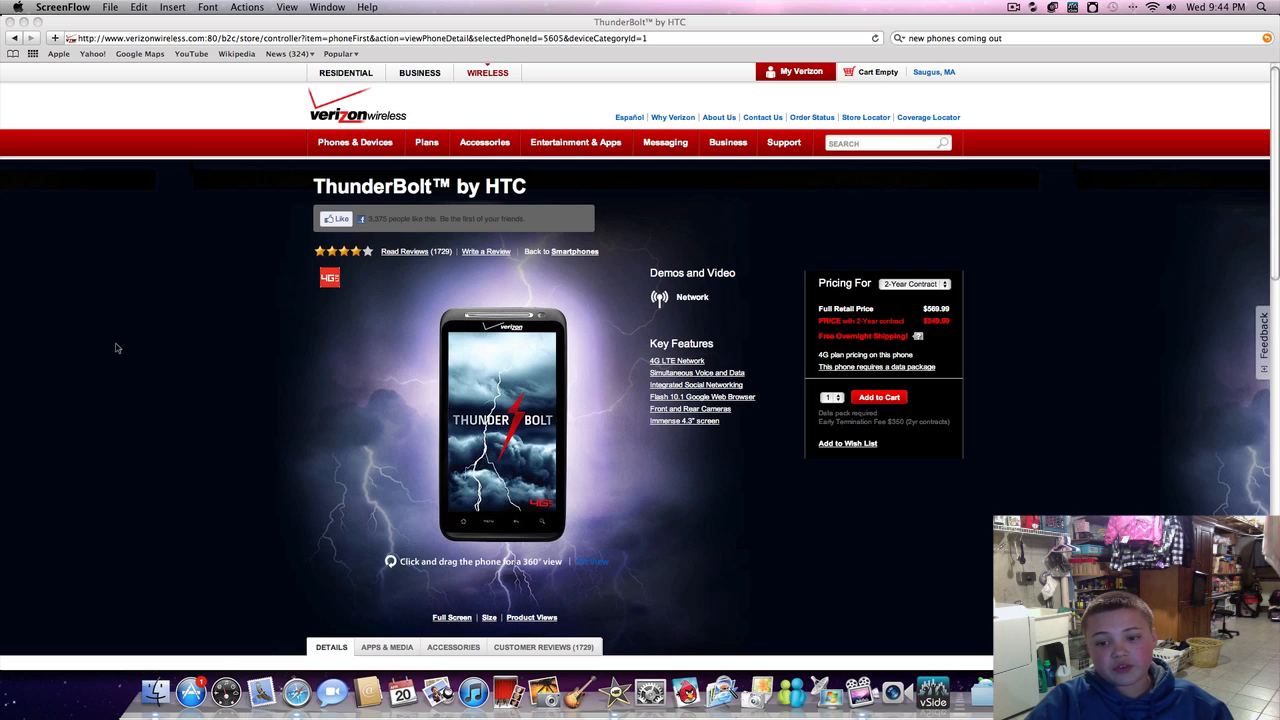
mouse_move(116, 344)
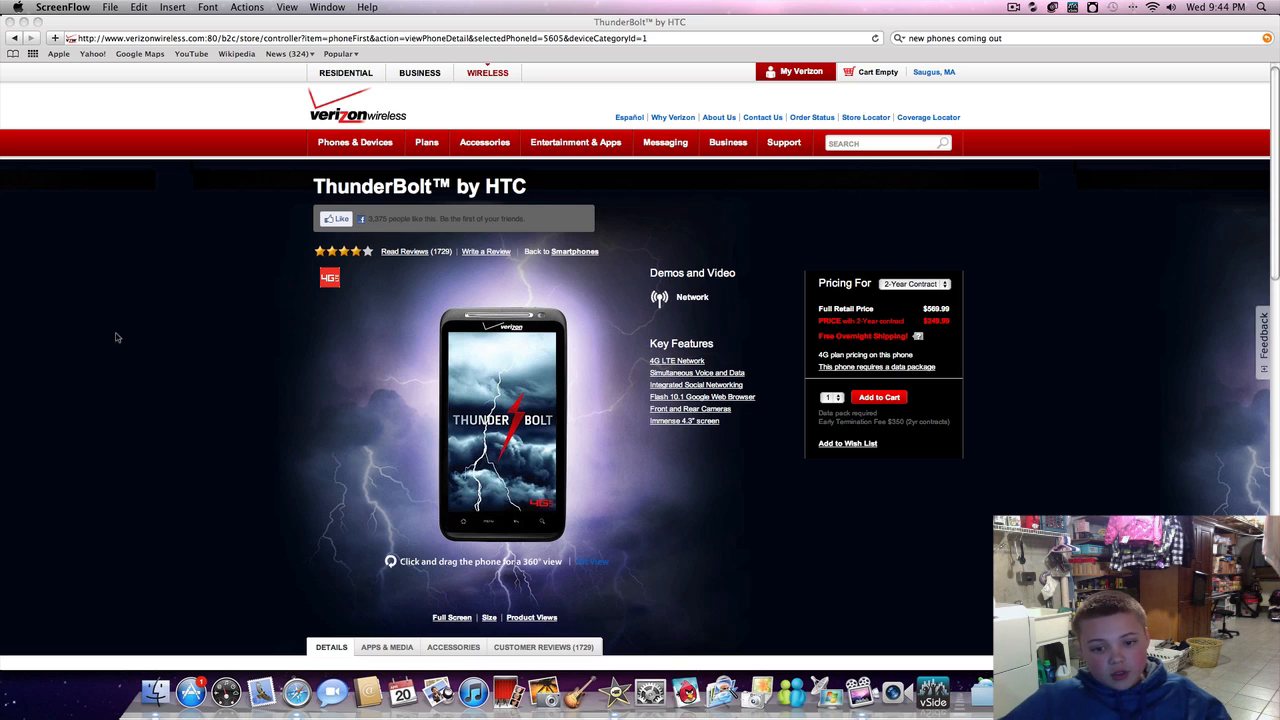
scroll(down, 3)
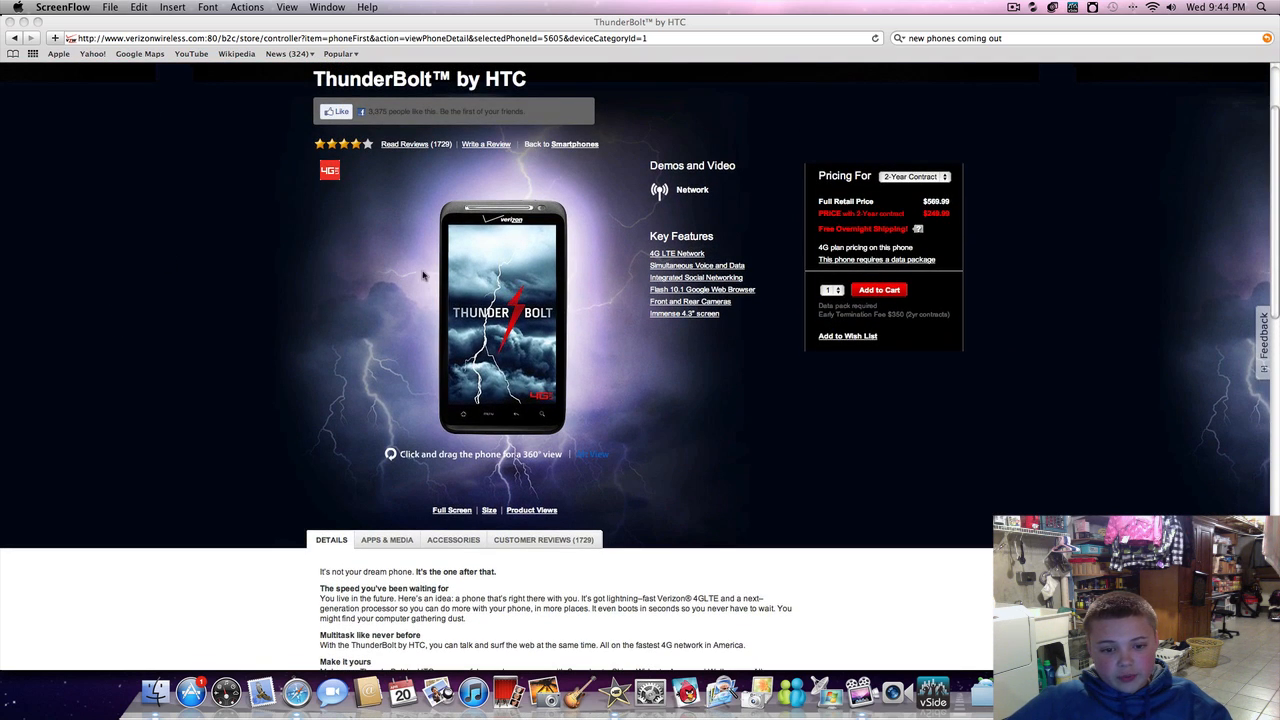
scroll(down, 3)
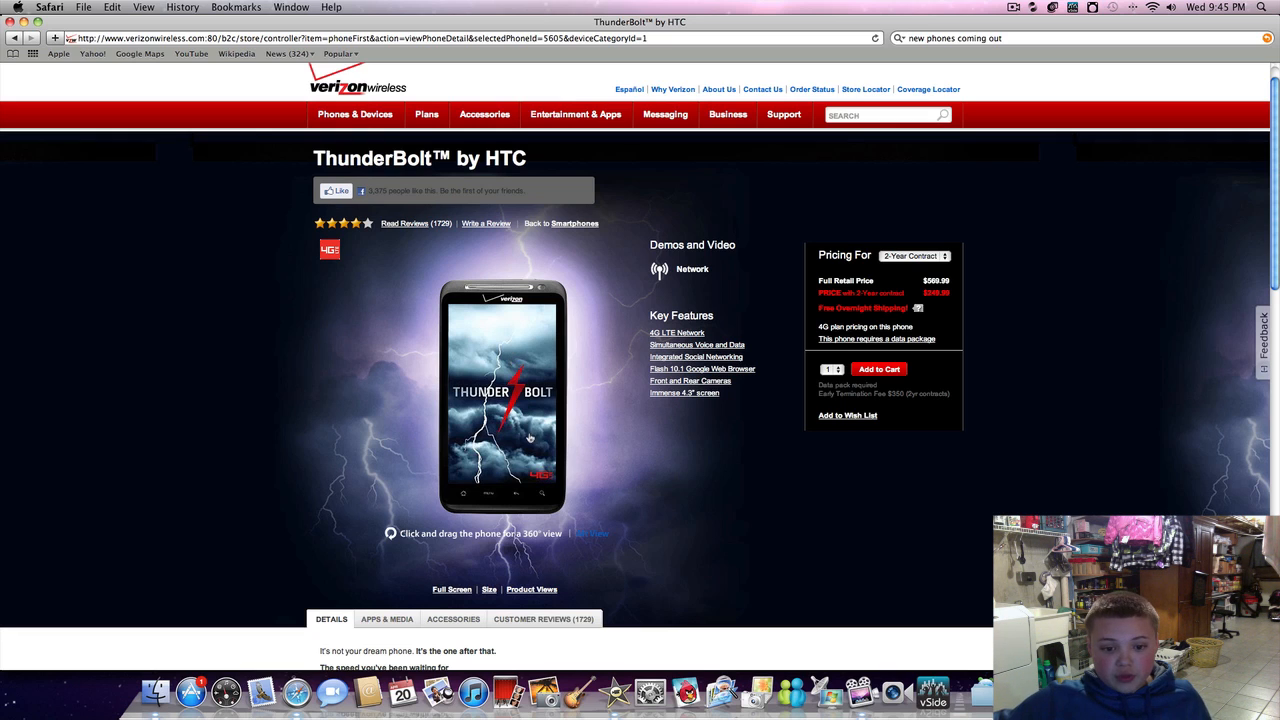
mouse_move(676, 332)
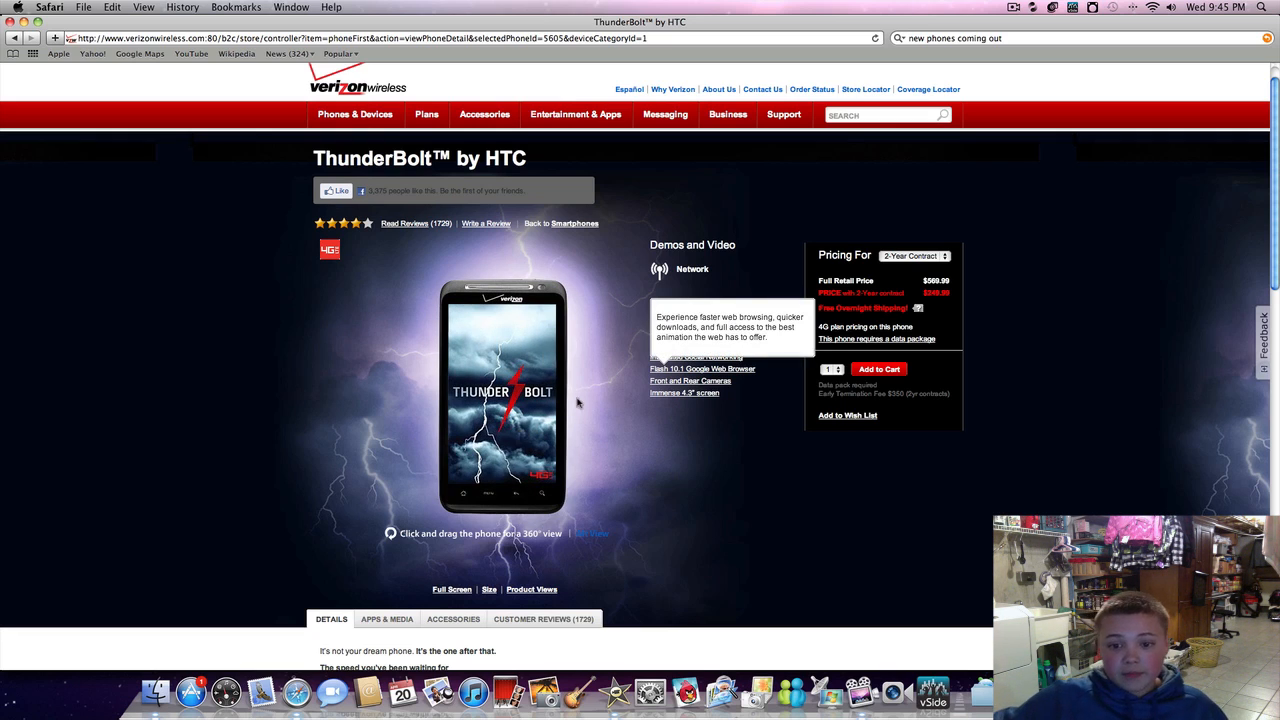
mouse_move(668, 440)
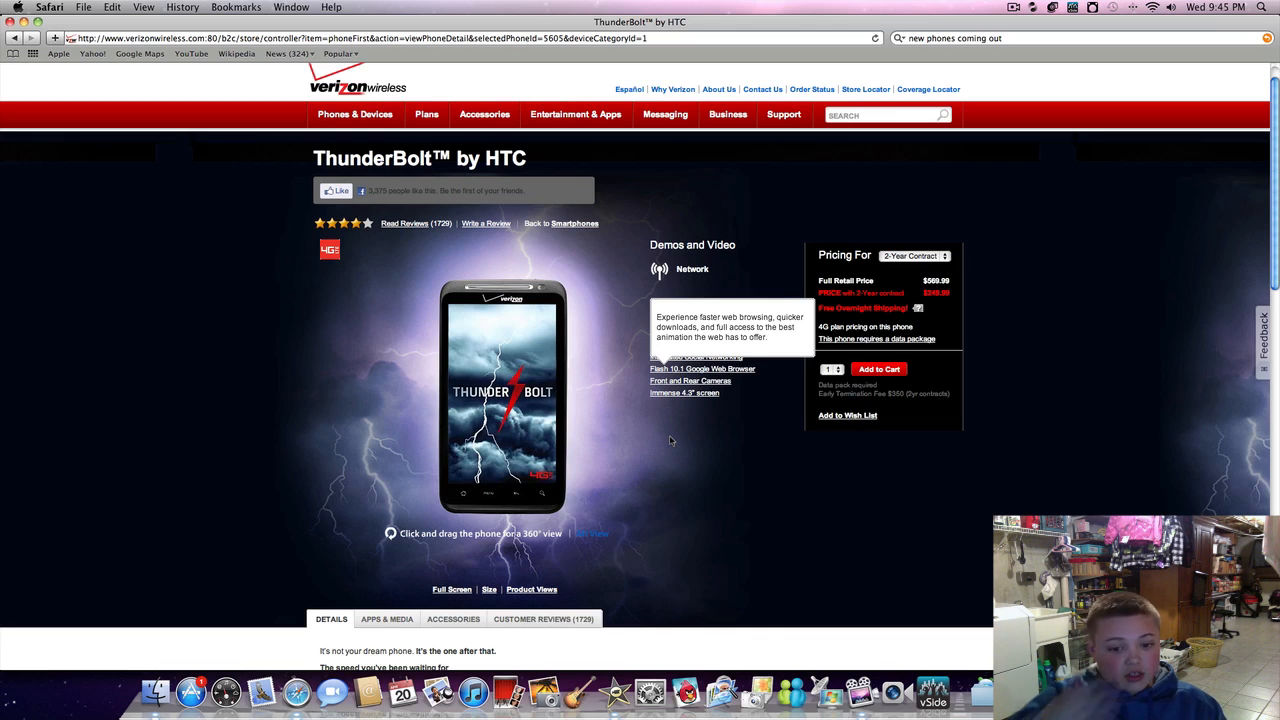
mouse_move(448, 312)
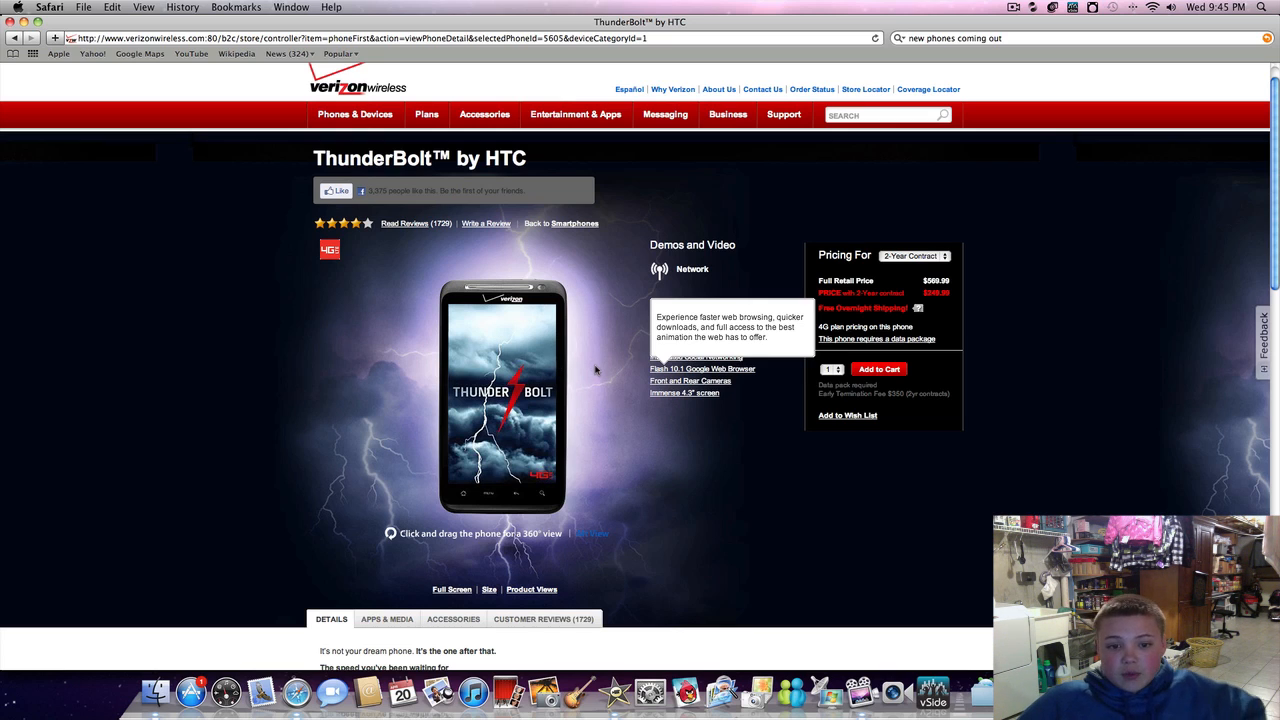
scroll(down, 3)
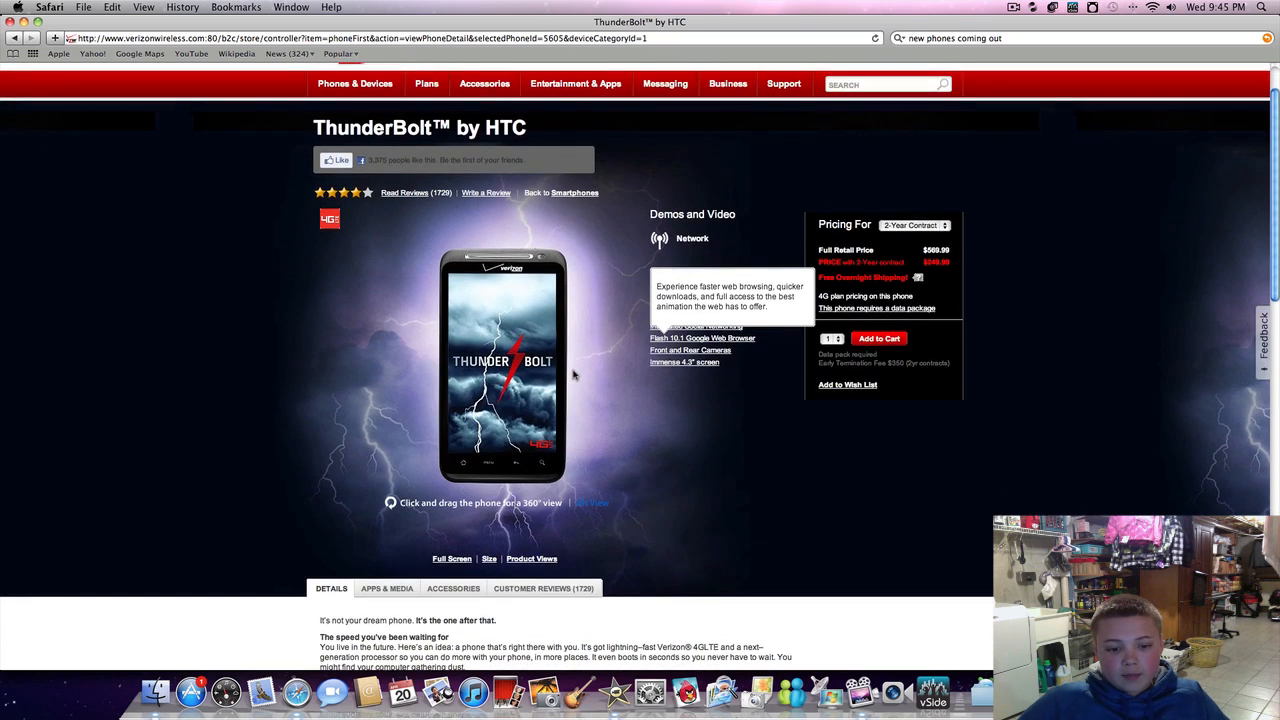
mouse_move(580, 364)
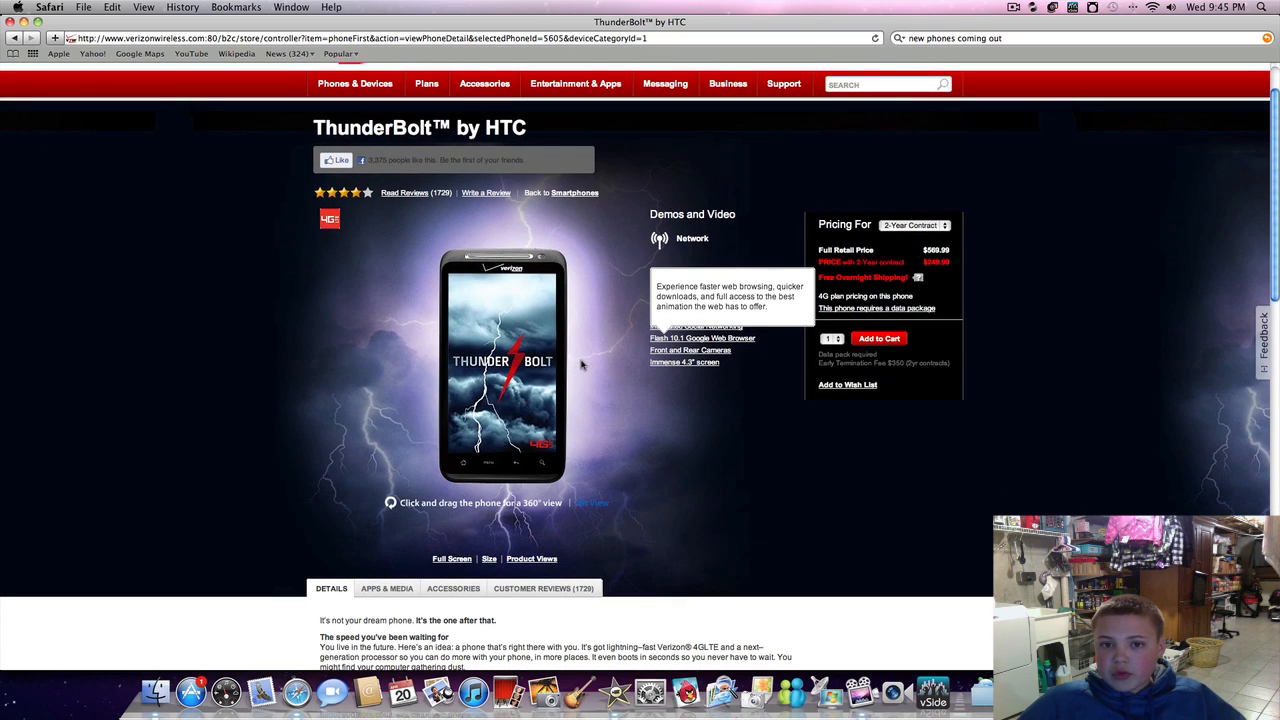
scroll(down, 3)
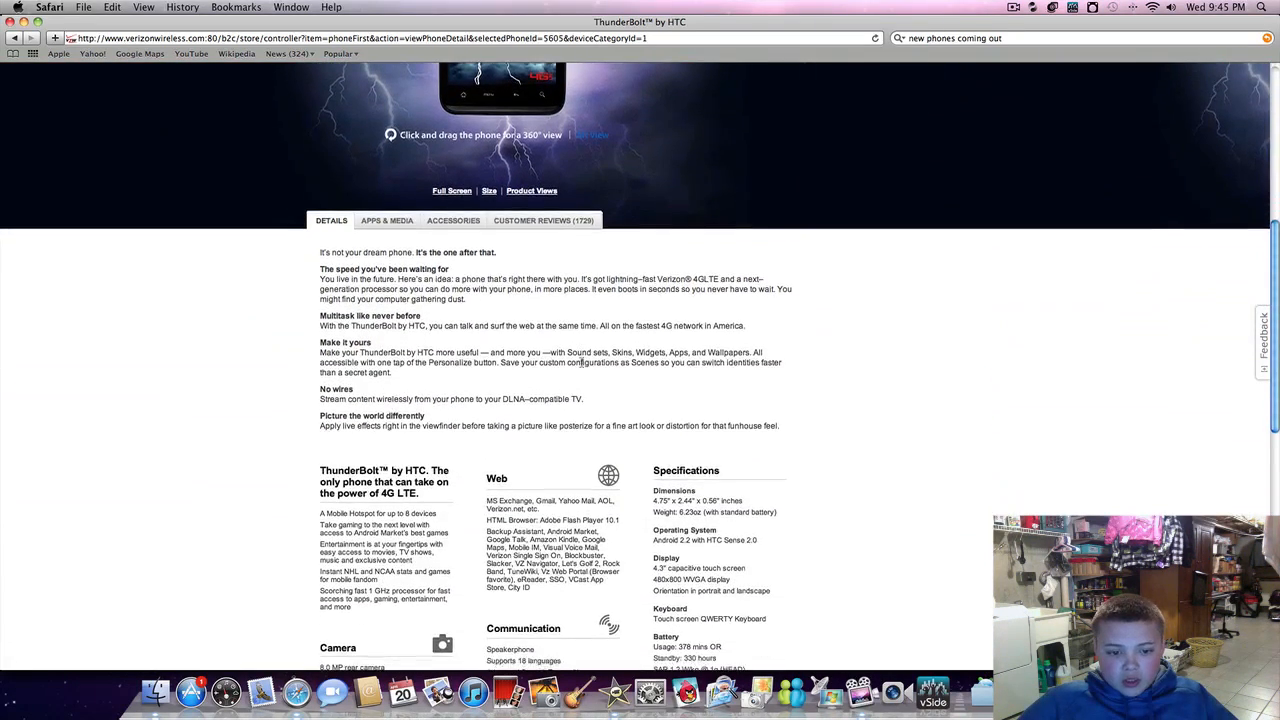
scroll(down, 3)
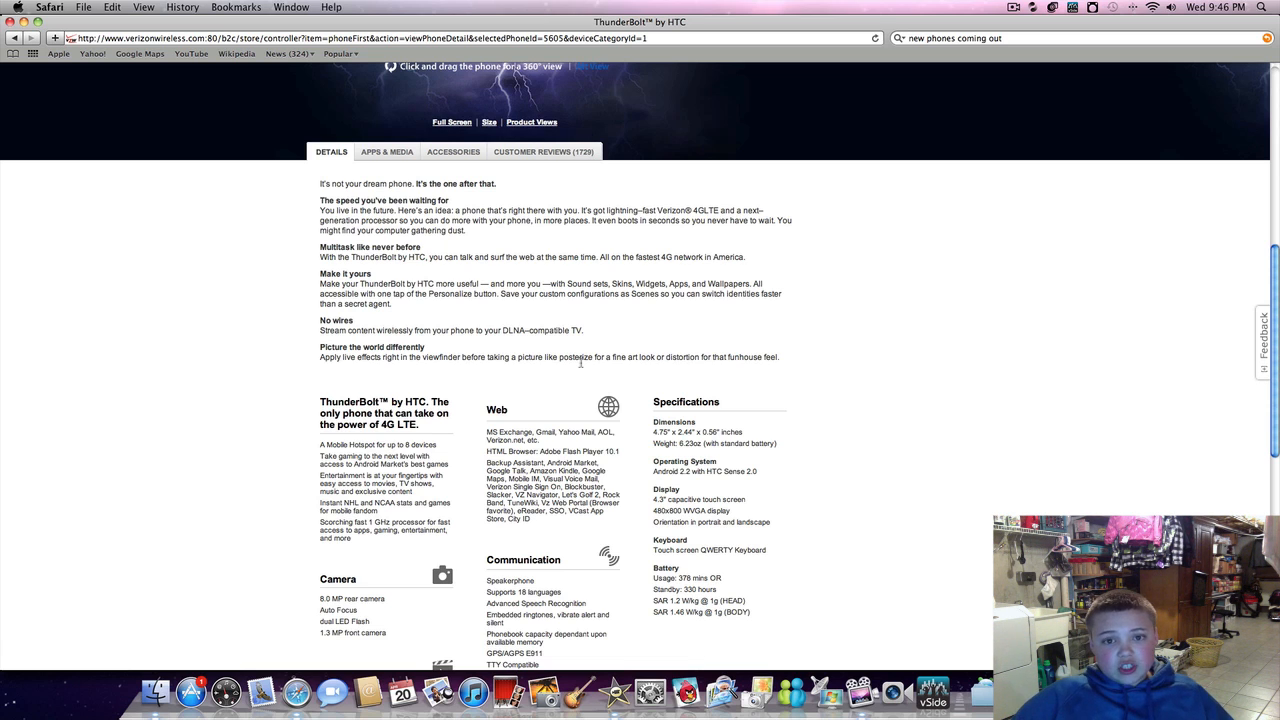
scroll(up, 3)
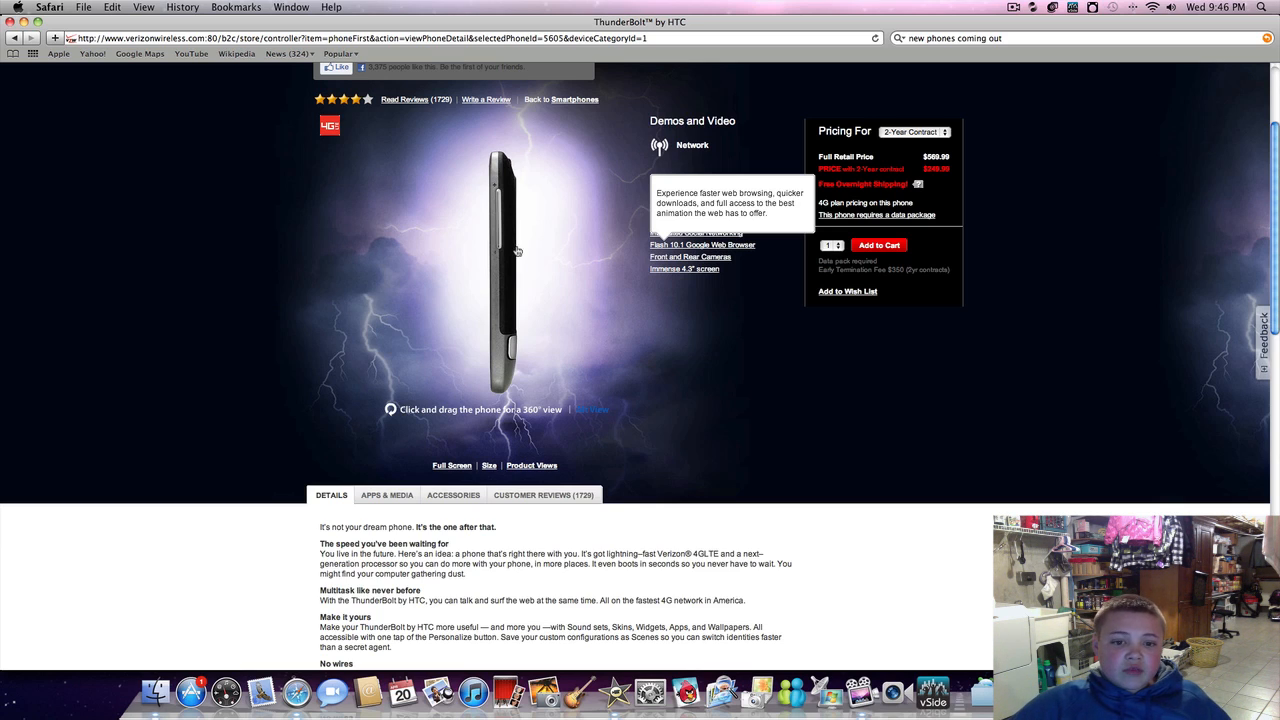
Drag the 360° view to spin the ThunderBolt through its back, side and front angles
drag(500, 270, 470, 270)
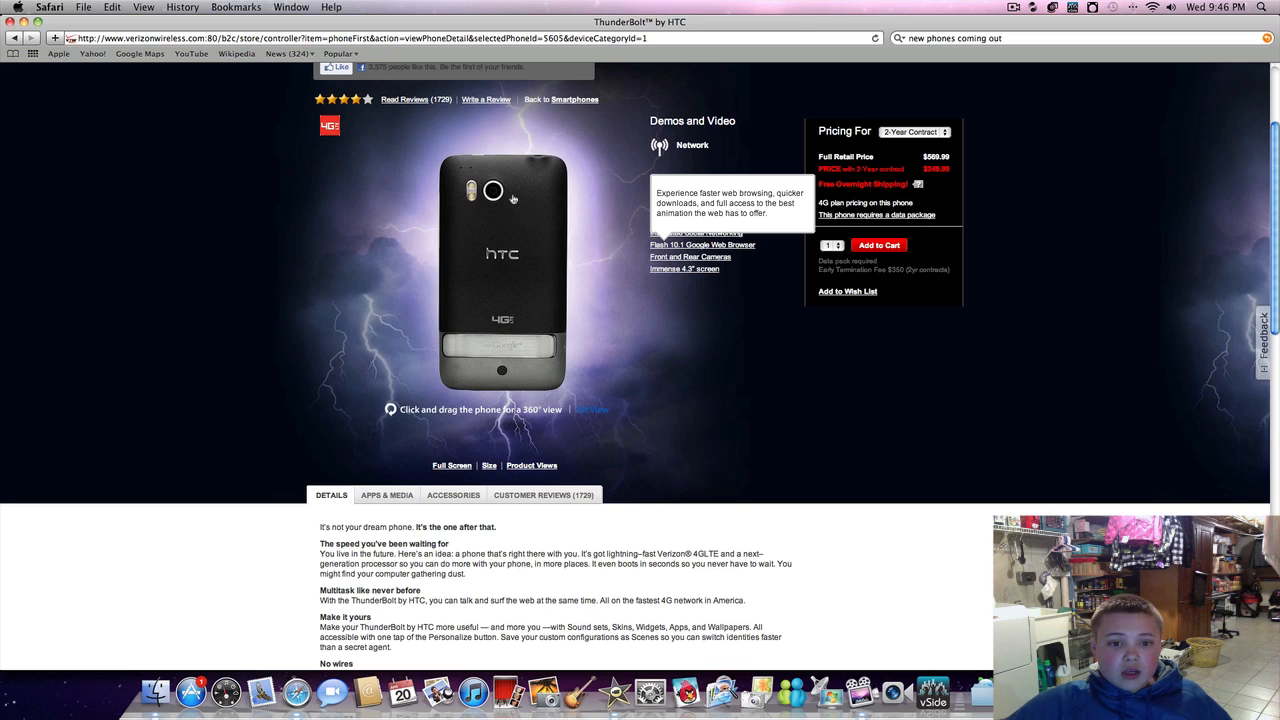
mouse_move(504, 200)
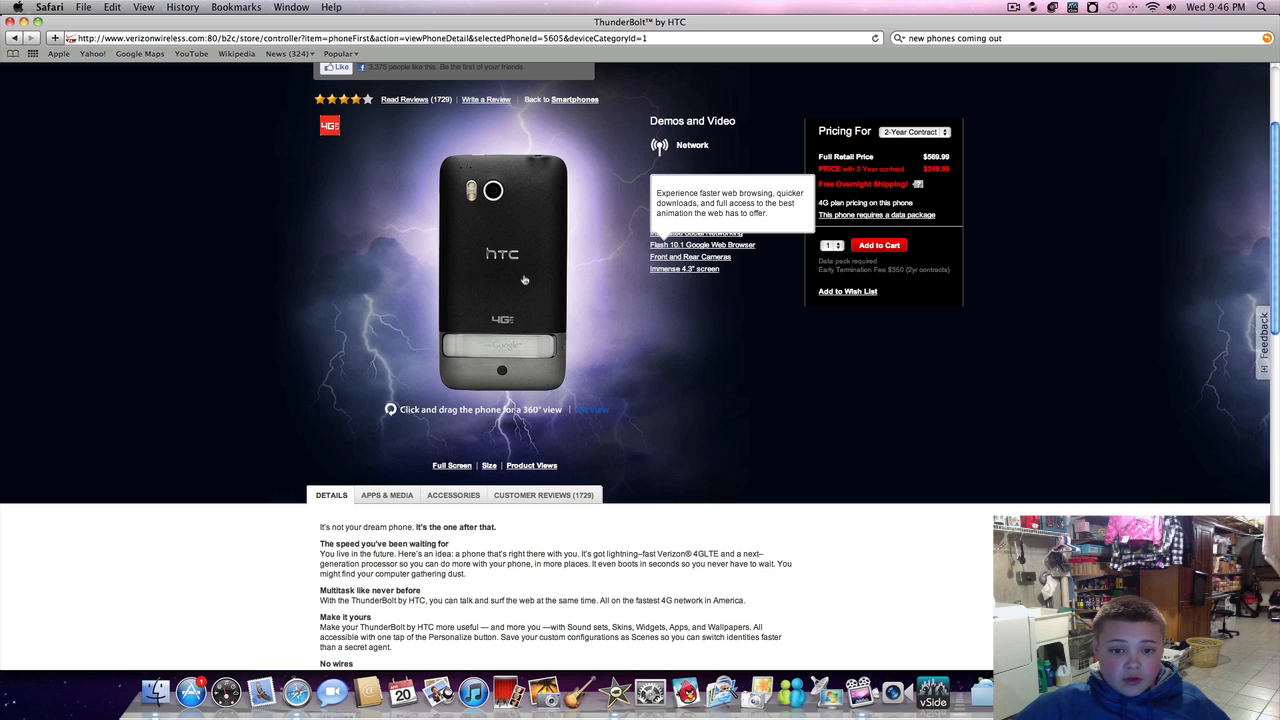
mouse_move(580, 328)
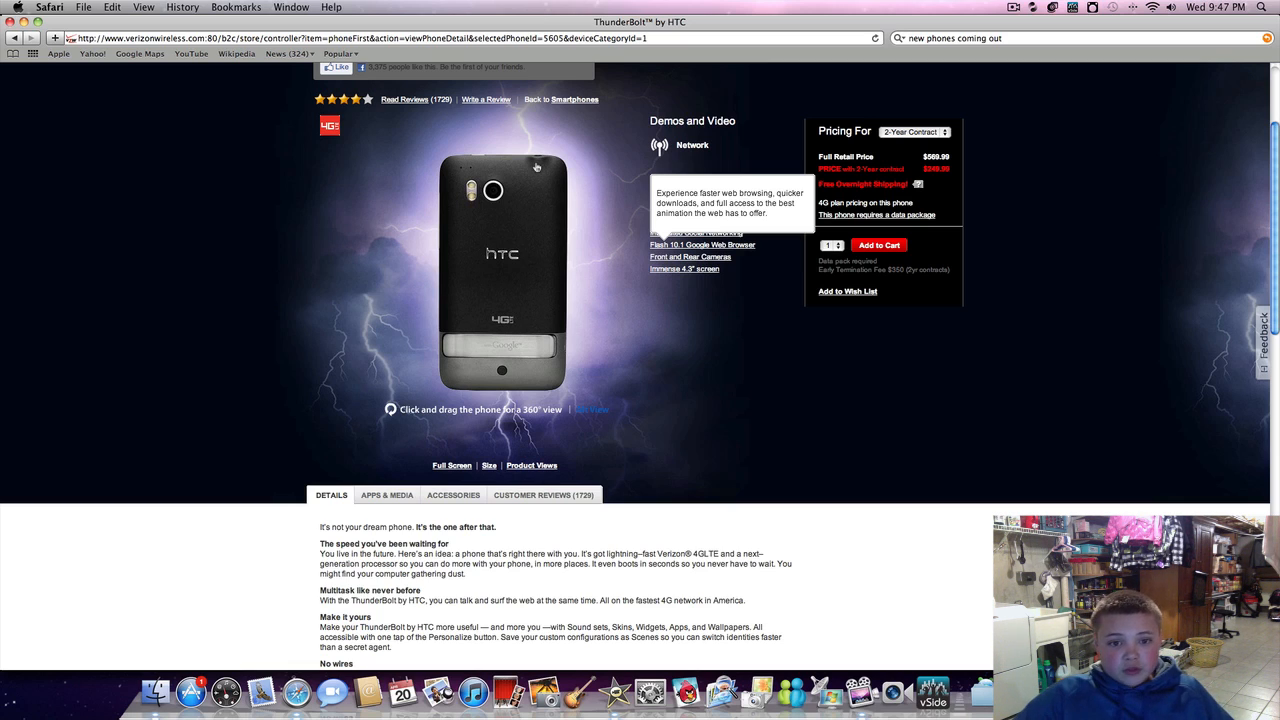
mouse_move(500, 160)
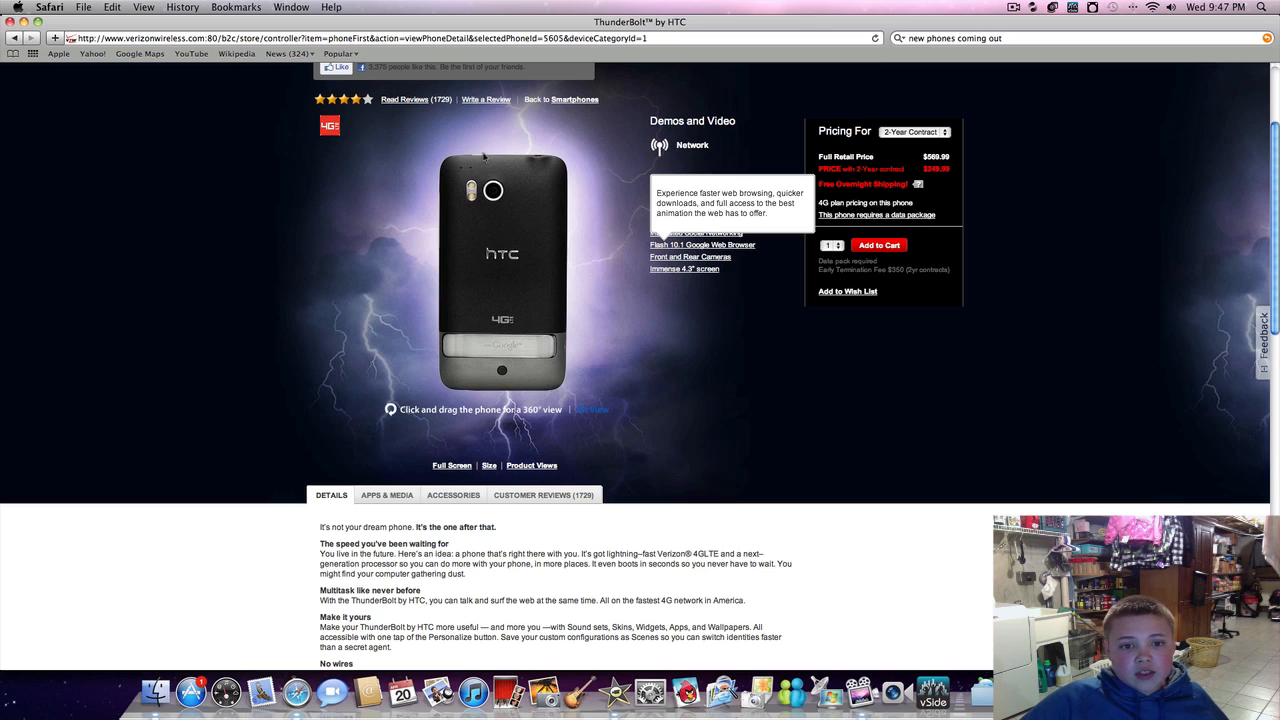
mouse_move(586, 272)
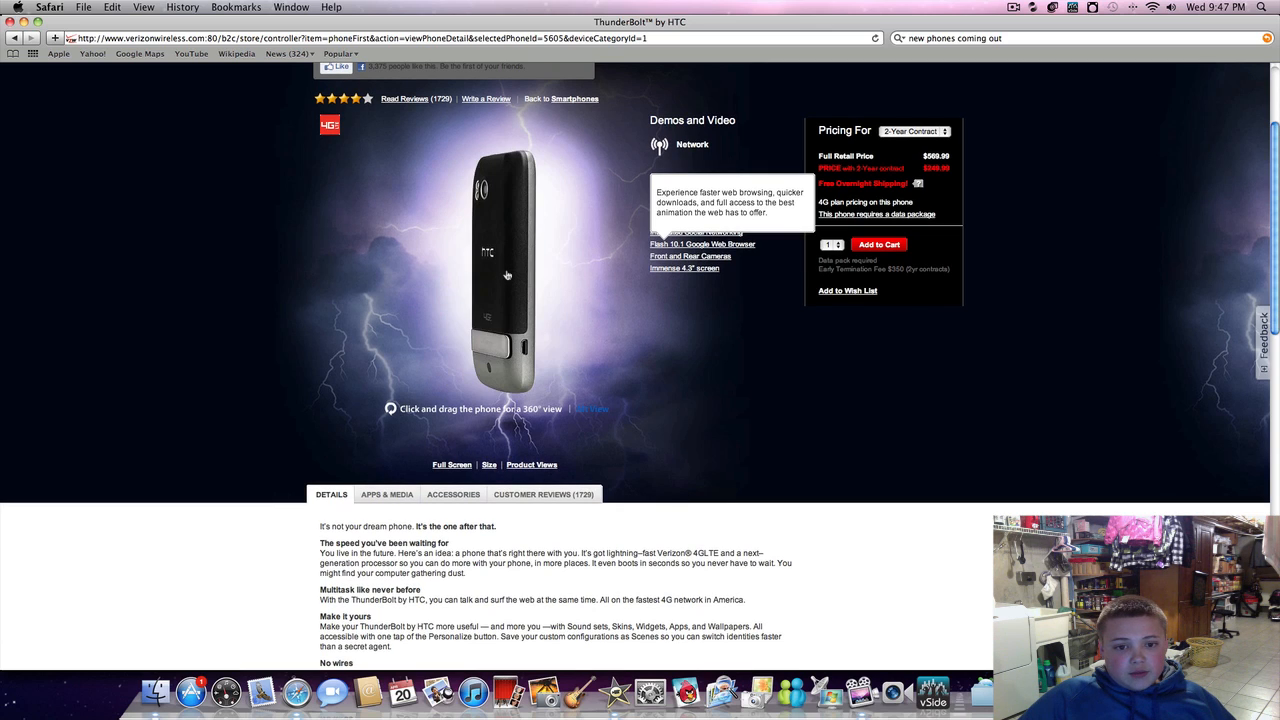
drag(508, 276, 504, 344)
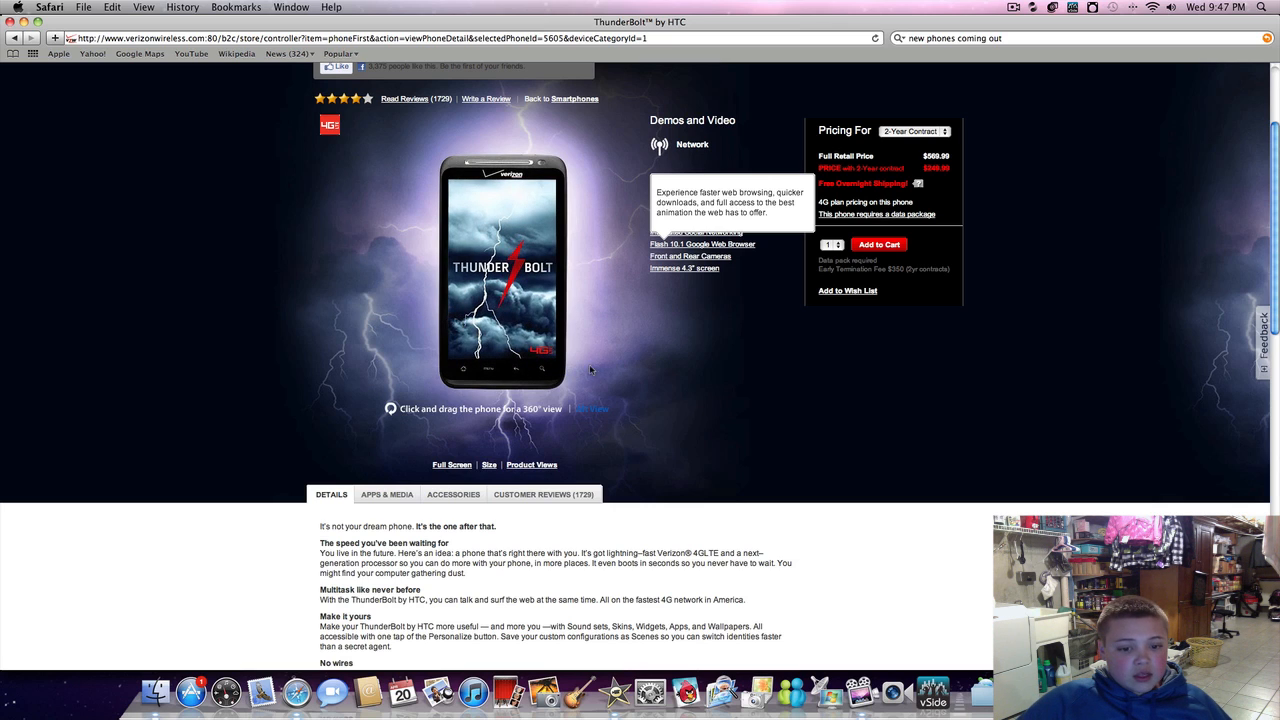
mouse_move(452, 466)
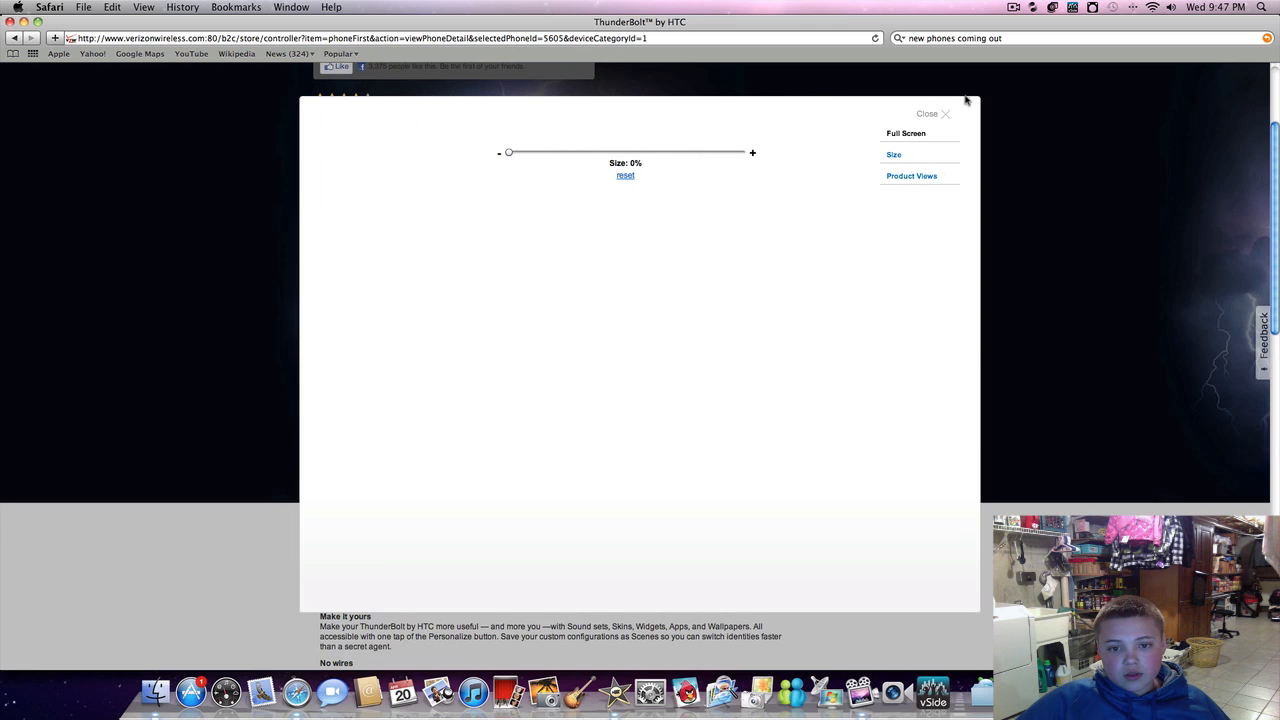
Switch the full-screen viewer to the Size comparison picture beside a notebook, pen and sticky note
click(892, 156)
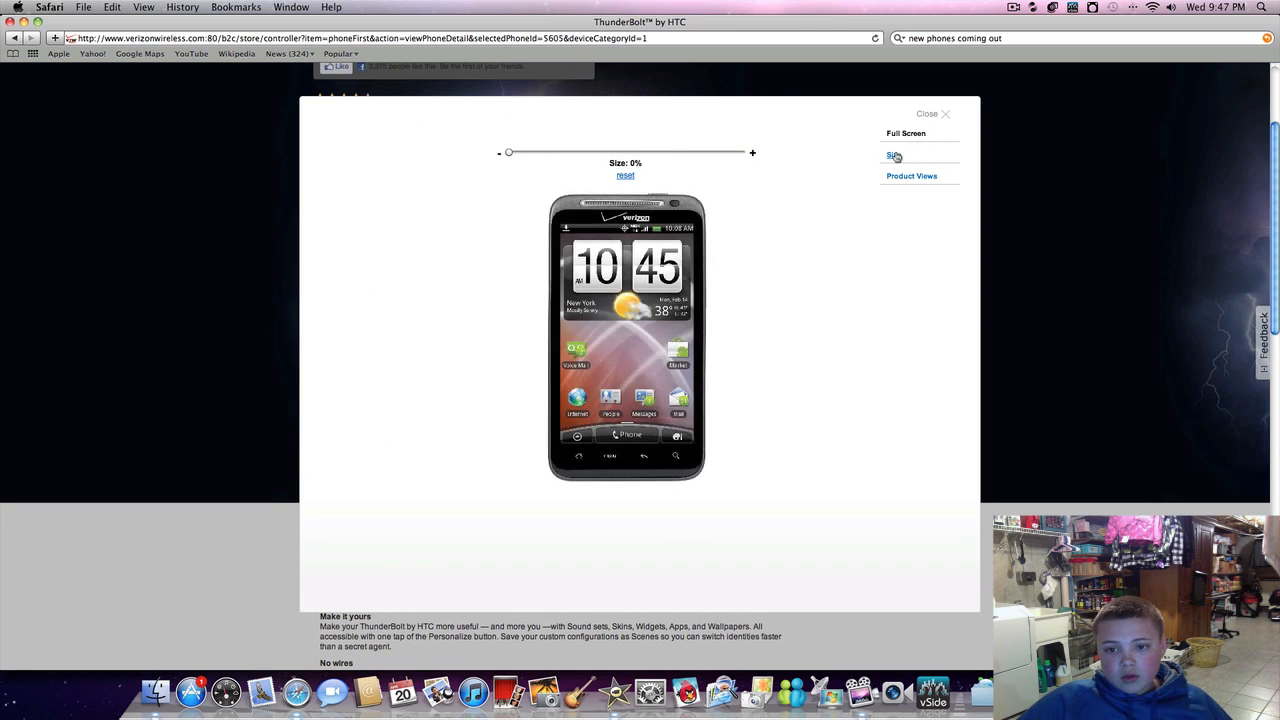
click(918, 176)
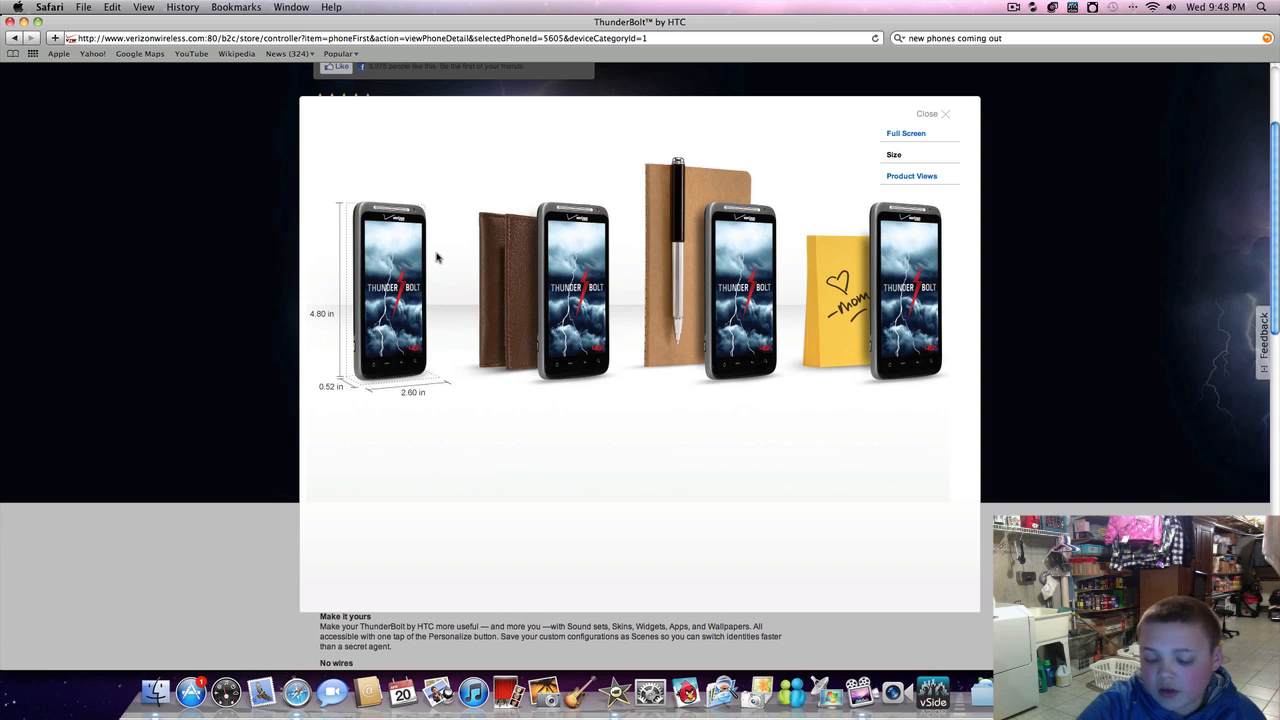
mouse_move(924, 144)
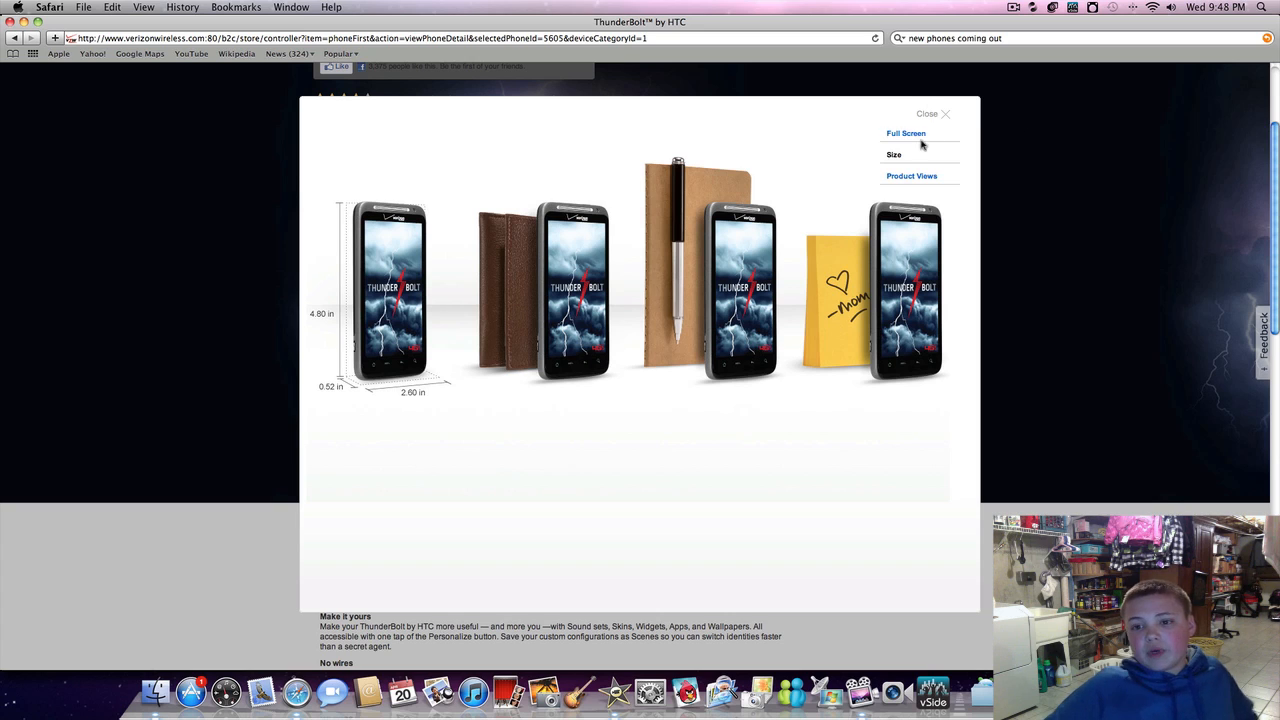
Return to the zoomable view and enlarge the phone image to 100% to inspect its screen
click(892, 154)
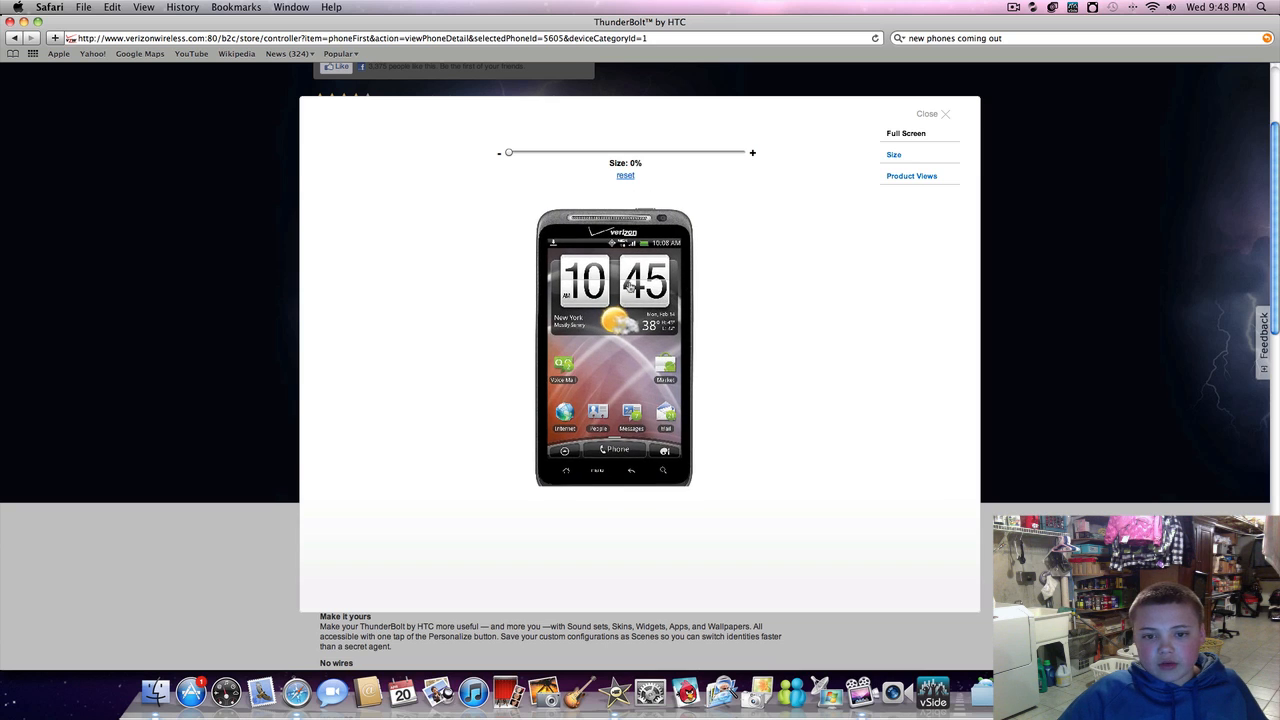
drag(508, 152, 512, 152)
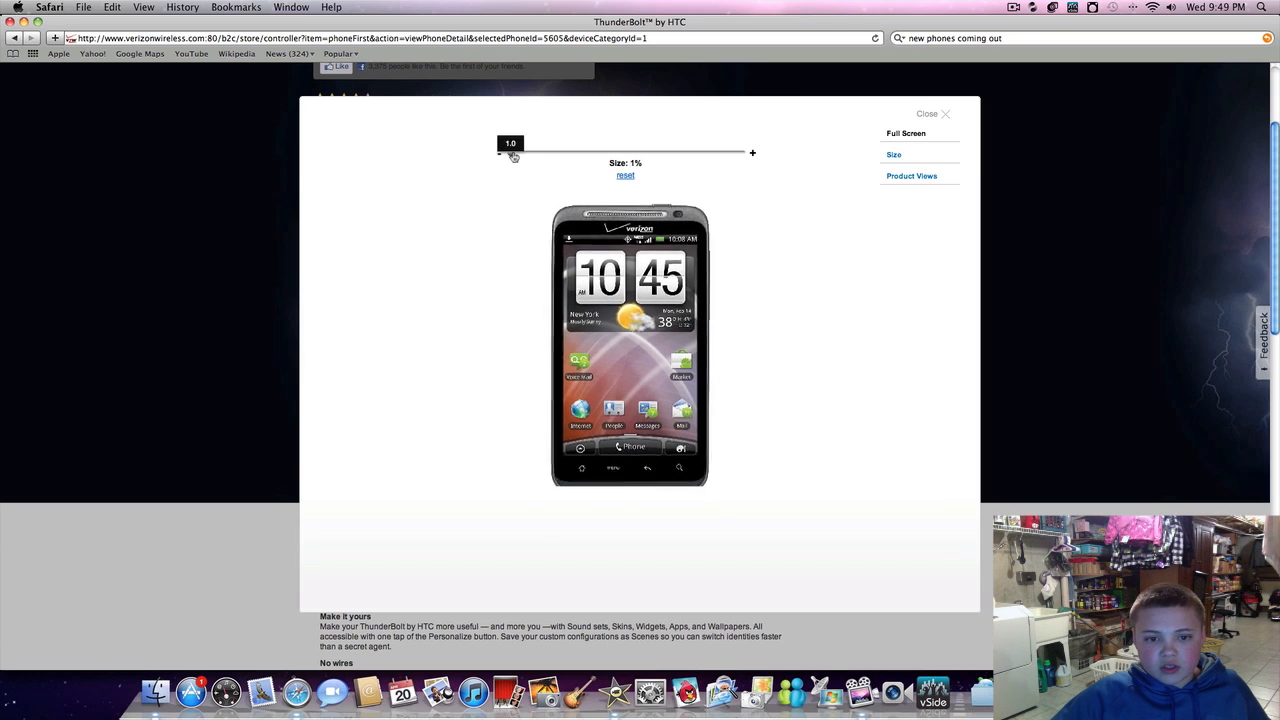
drag(512, 152, 648, 152)
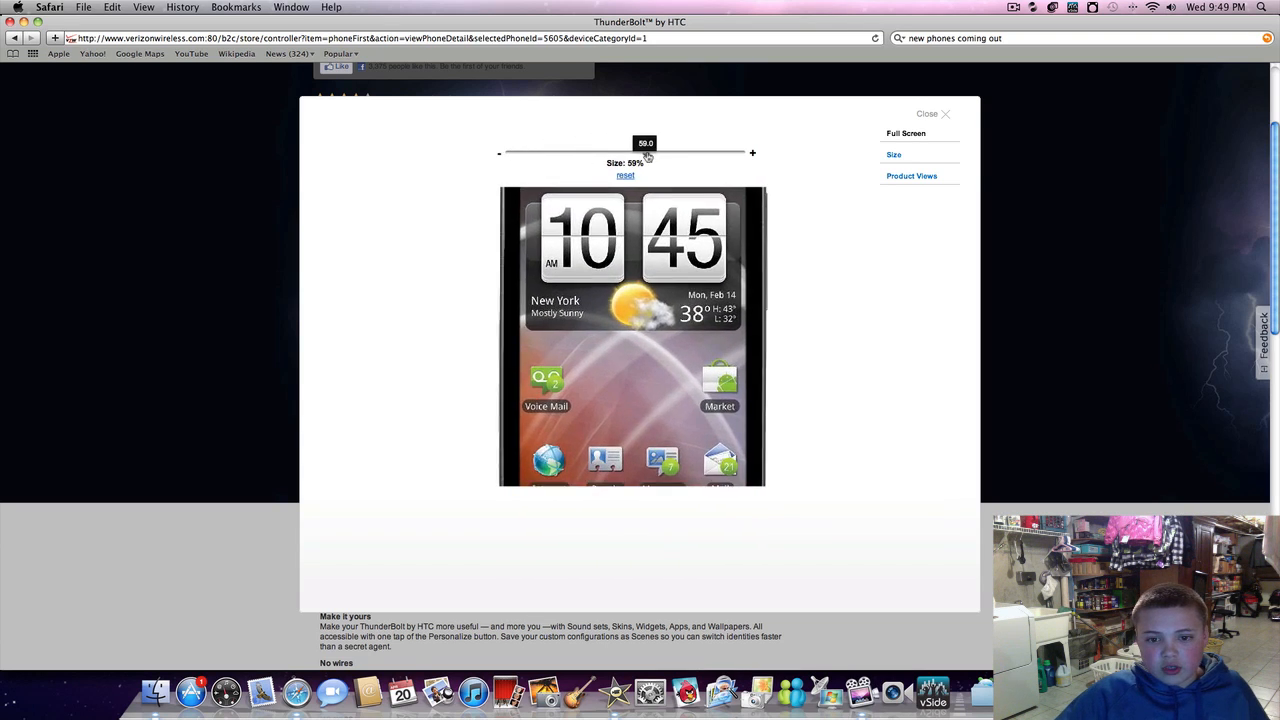
drag(644, 152, 740, 152)
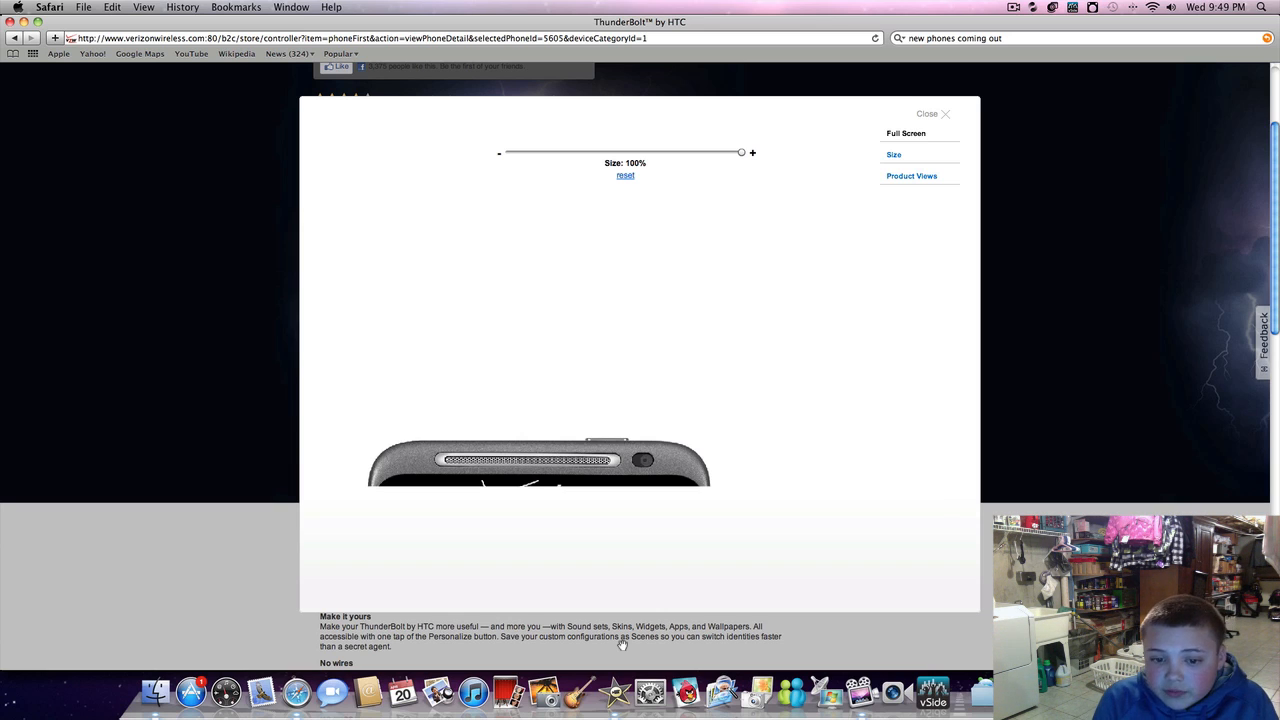
mouse_move(660, 516)
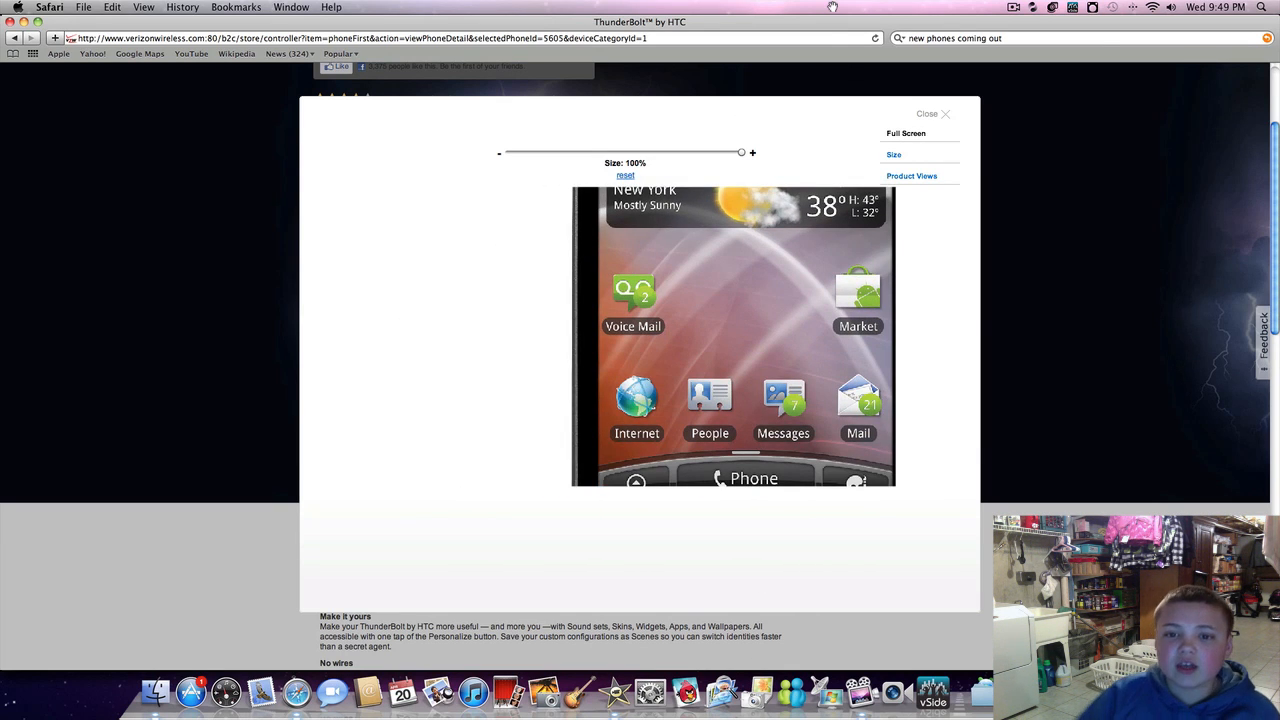
drag(742, 152, 724, 152)
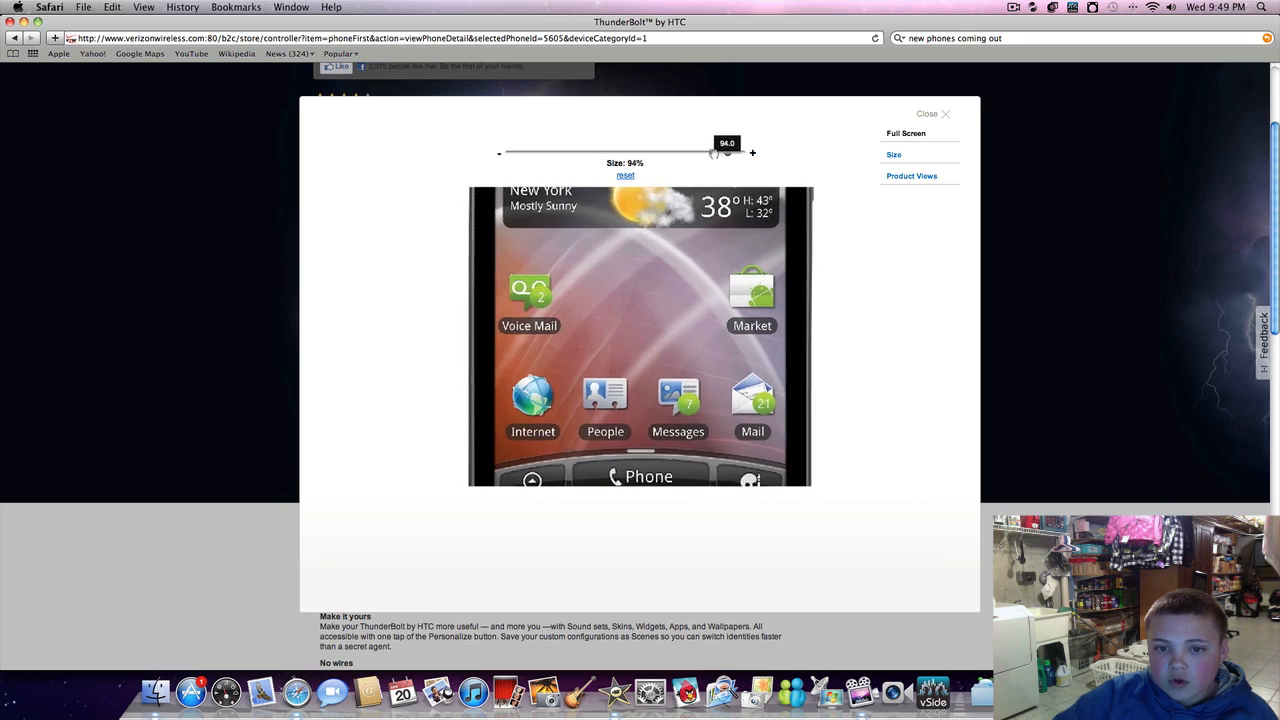
drag(728, 152, 740, 152)
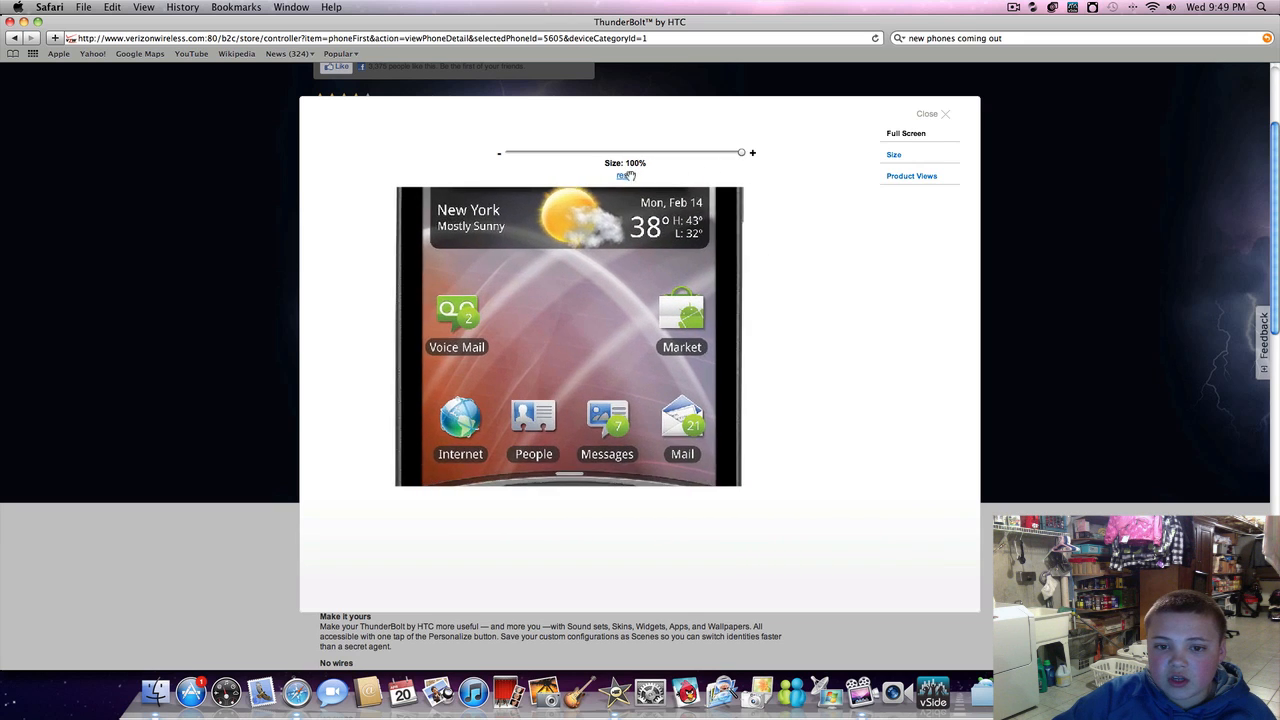
Shrink the phone image back to 0%, then settle it at about 26% size
drag(740, 152, 508, 152)
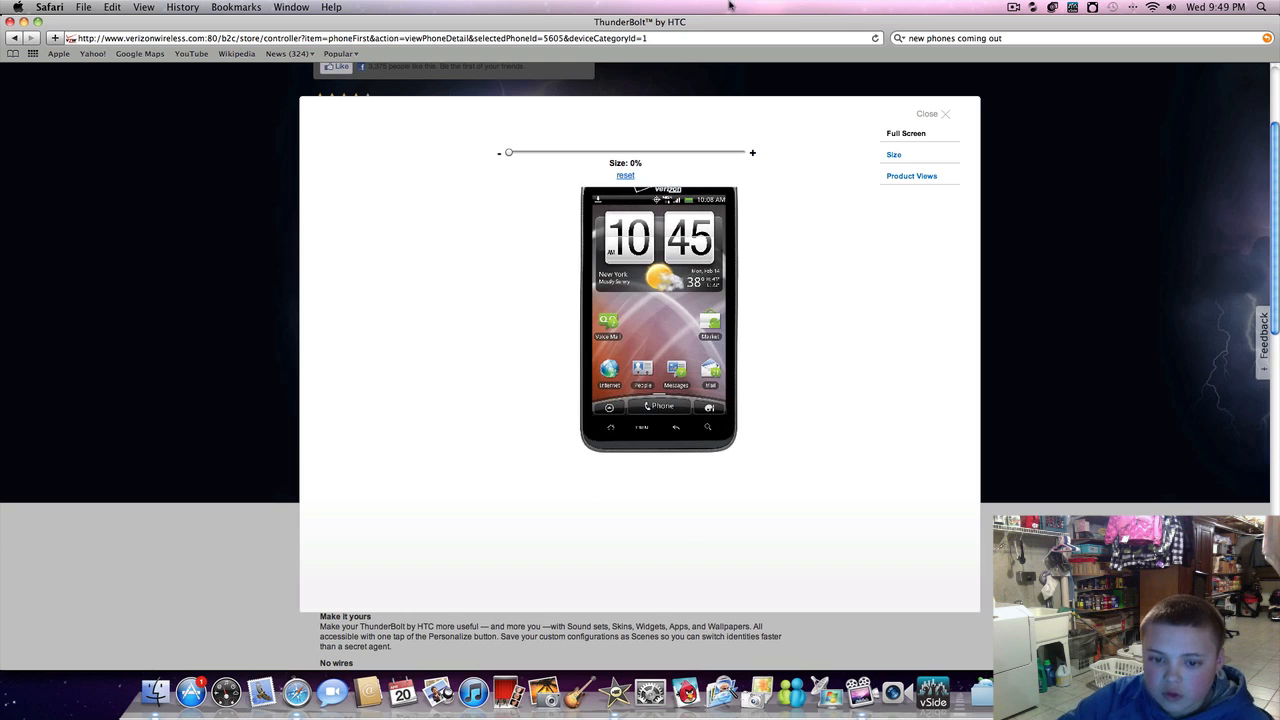
drag(508, 152, 510, 152)
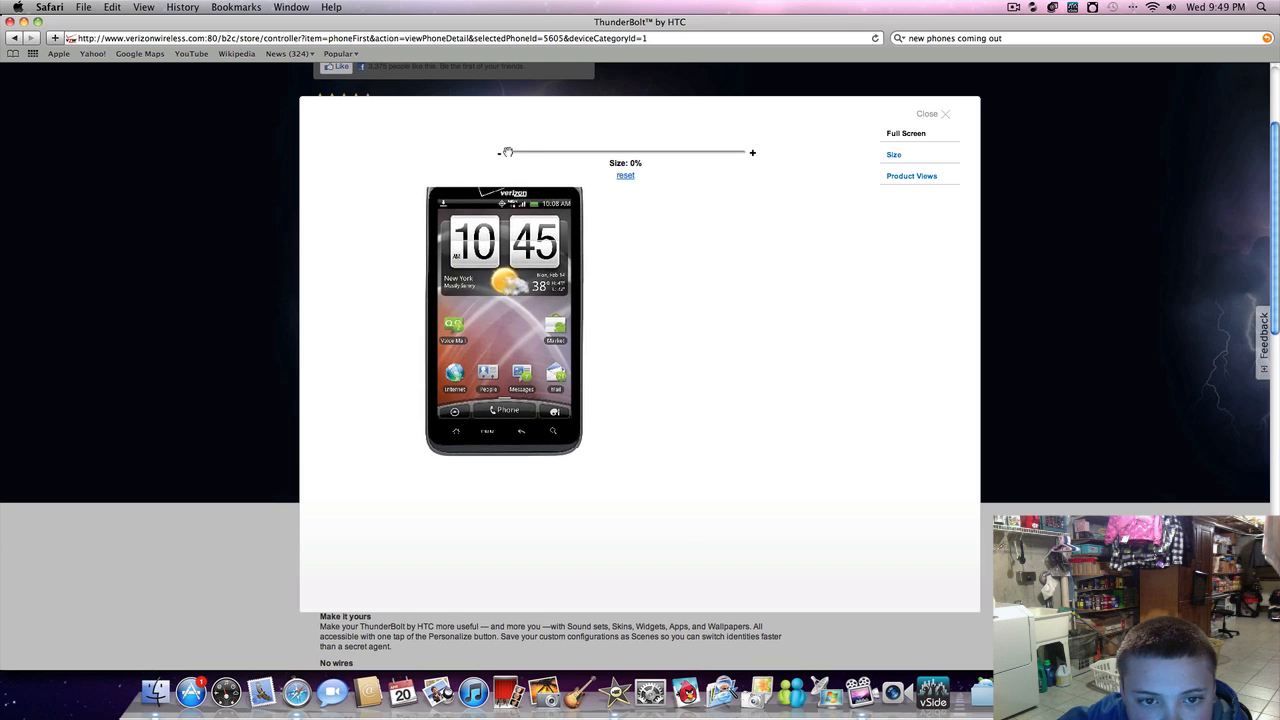
drag(508, 152, 568, 152)
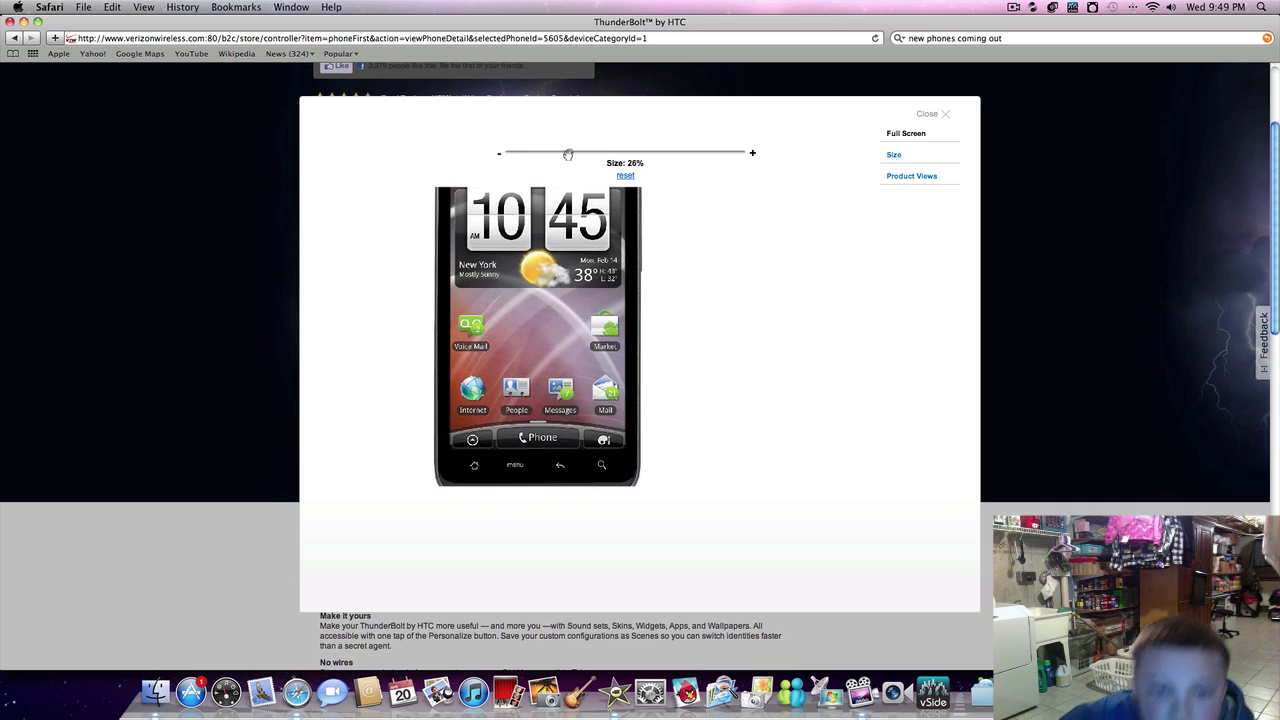